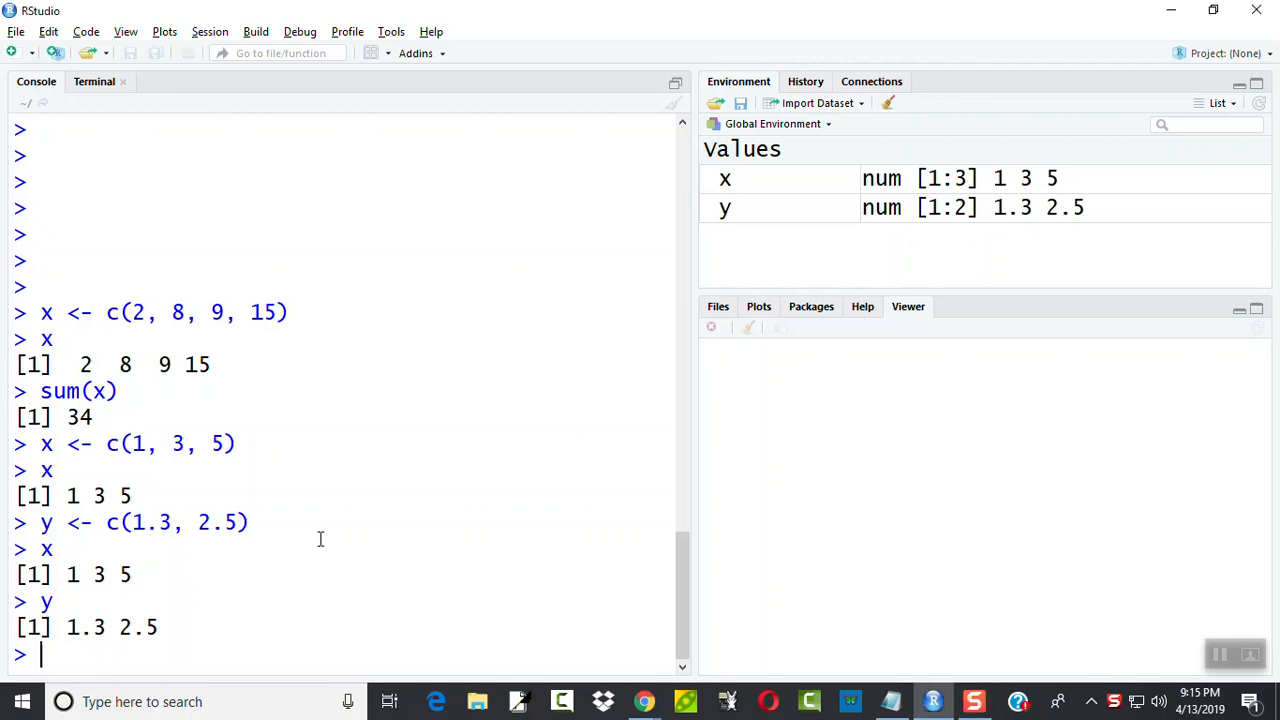
Assign thecolors <- c("red","red","red","blue","blue","red","yellow","blue") in the Console
{"action": "type", "text": "color"}
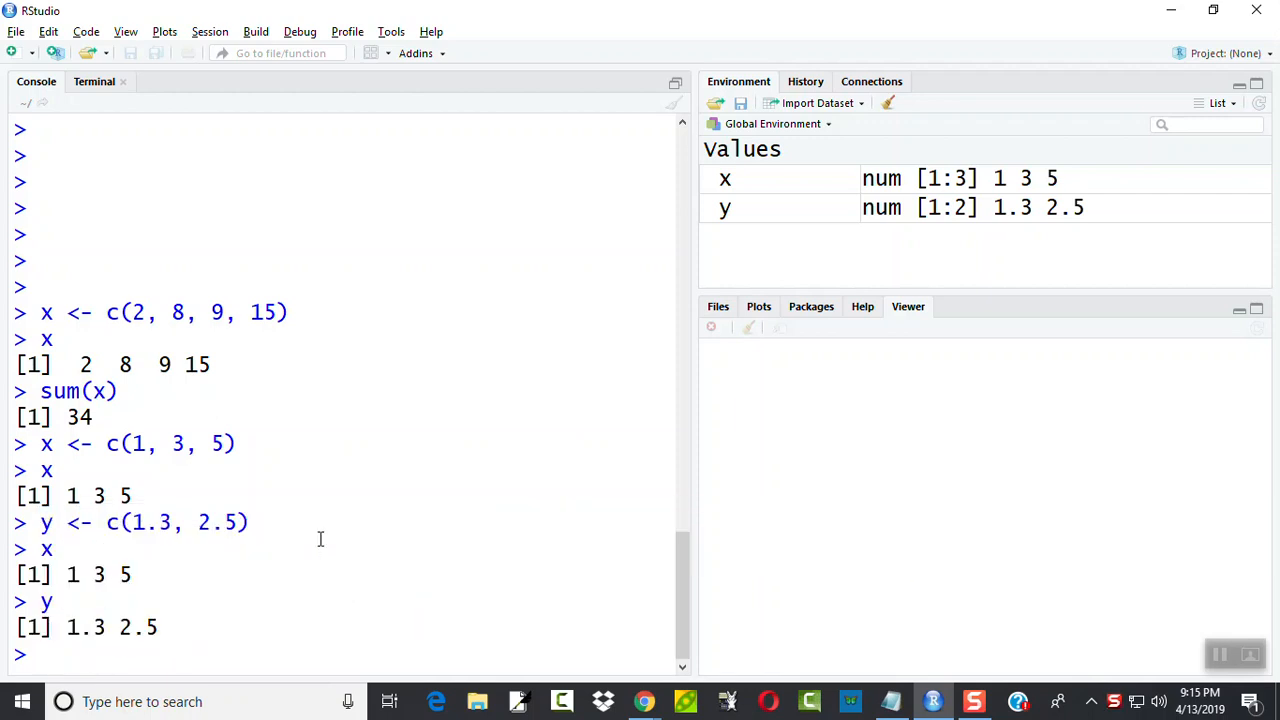
{"action": "type", "text": "c <- c"}
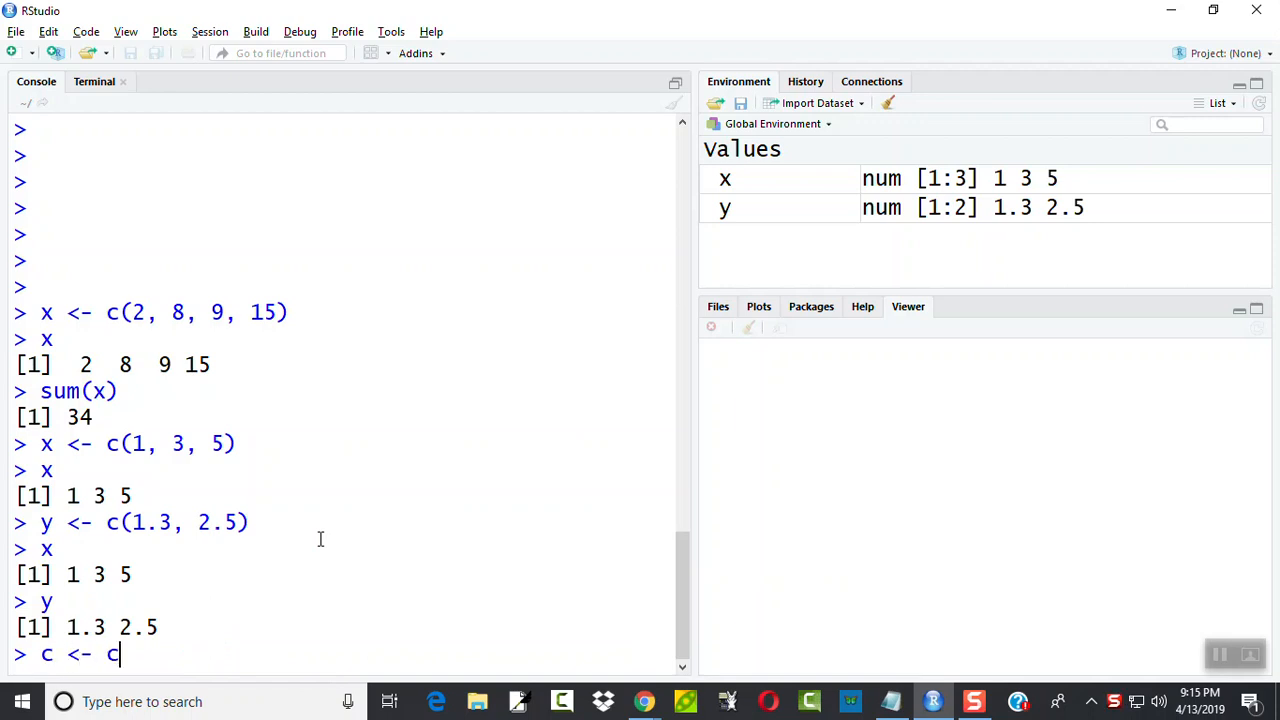
{"action": "key", "text": "BackSpace"}
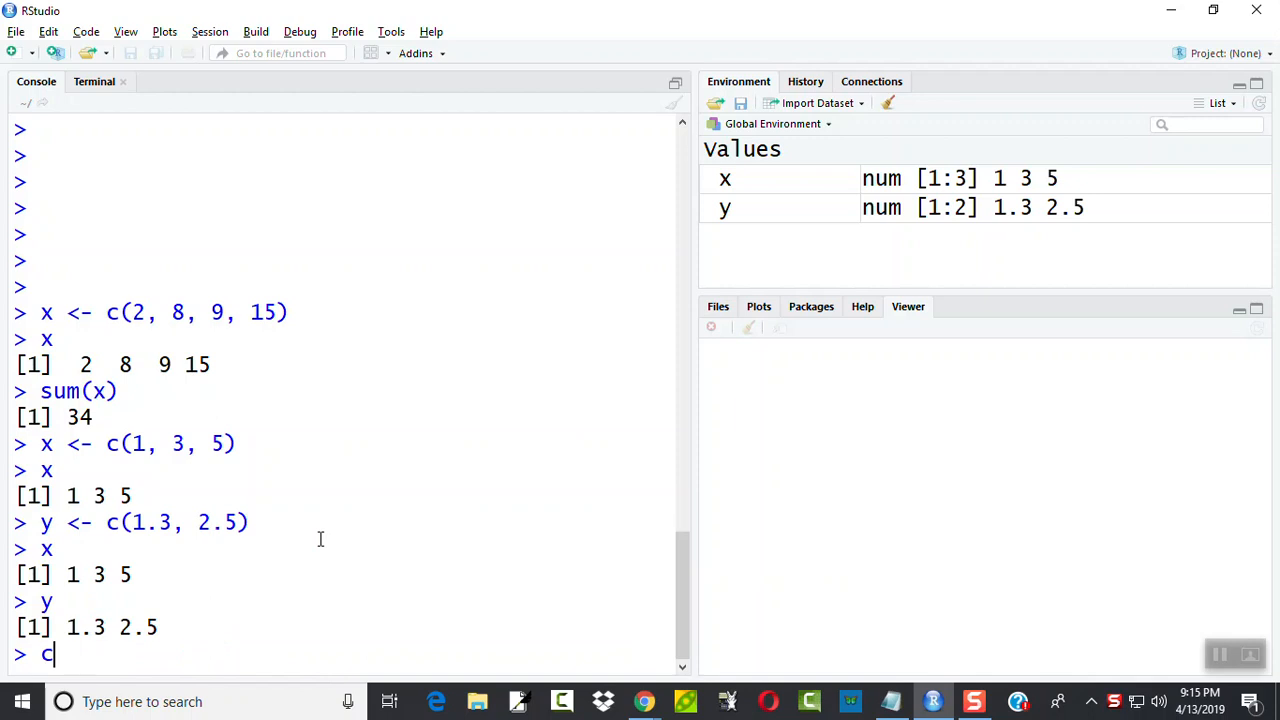
{"action": "type", "text": "o"}
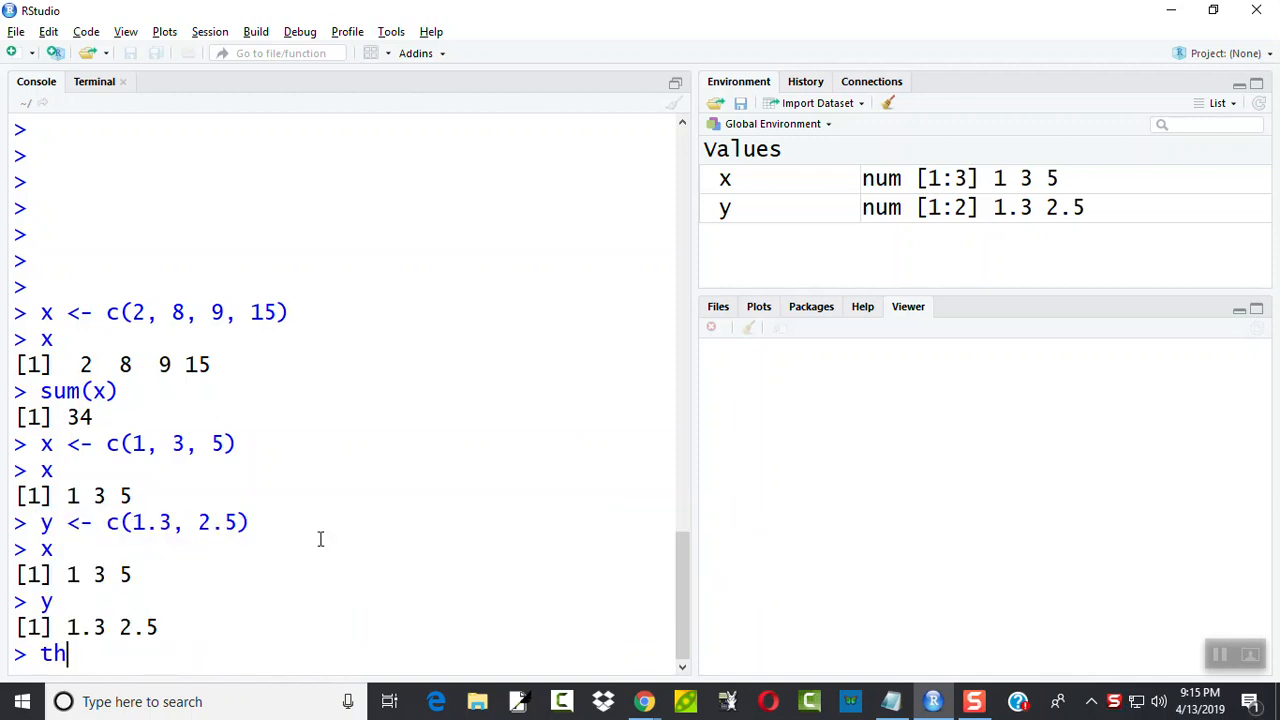
{"action": "type", "text": "ecolors <- c"}
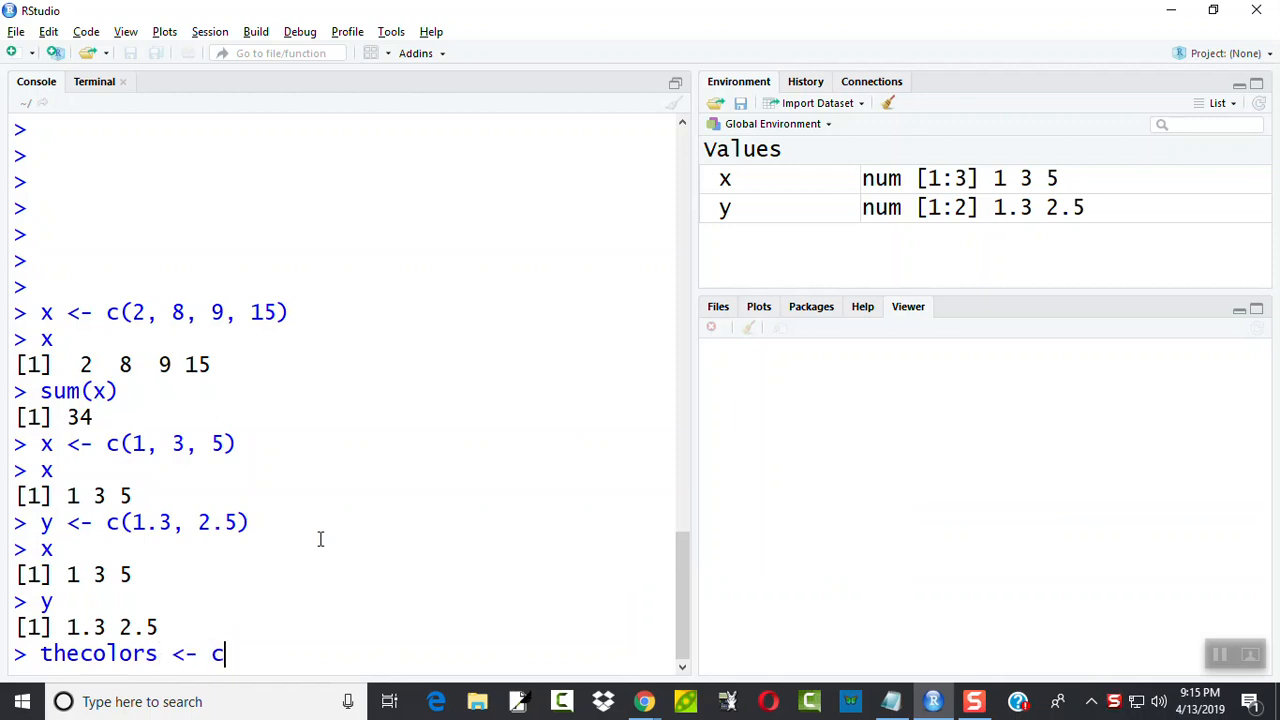
{"action": "type", "text": "(\"red\")"}
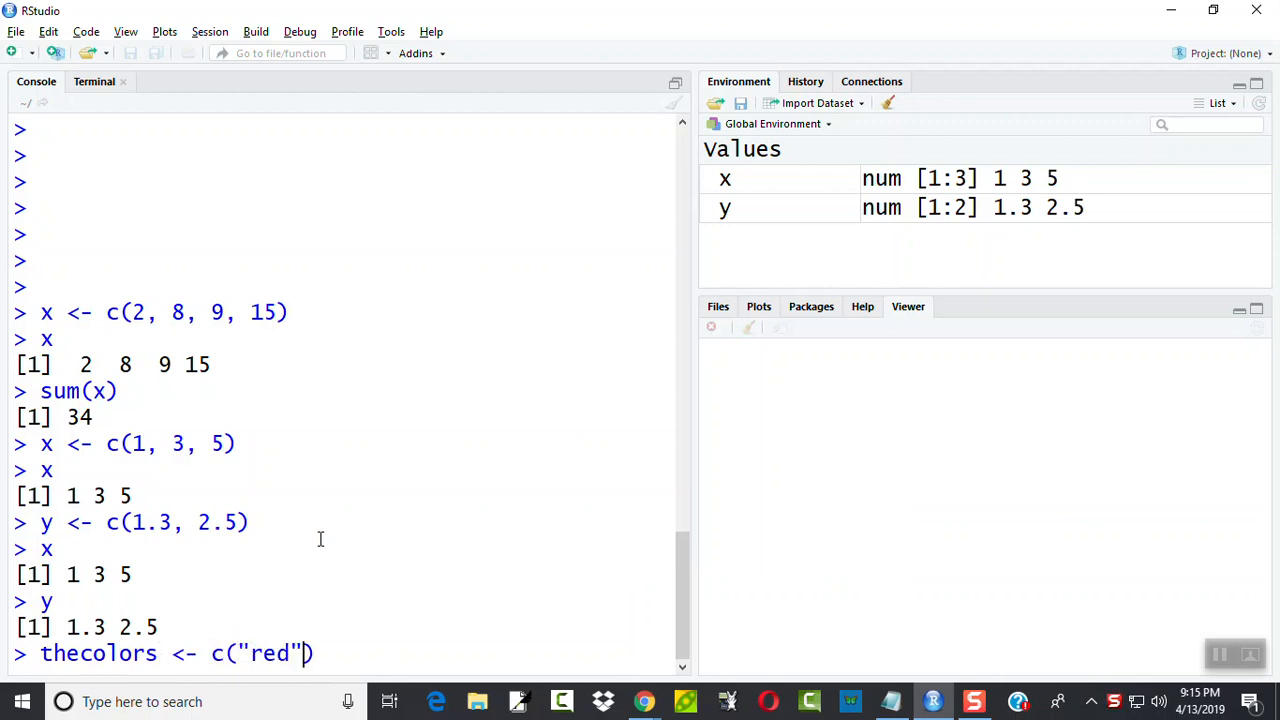
{"action": "type", "text": ",\"red\"<"}
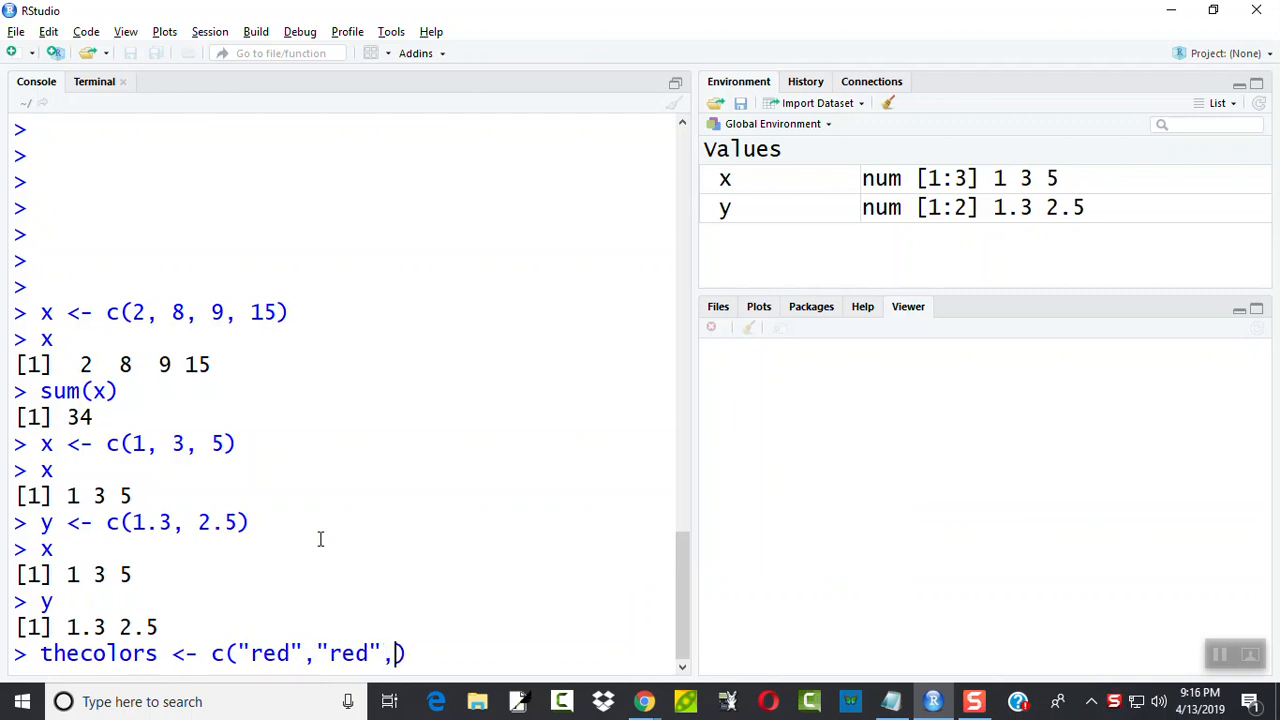
{"action": "type", "text": "\"red\","}
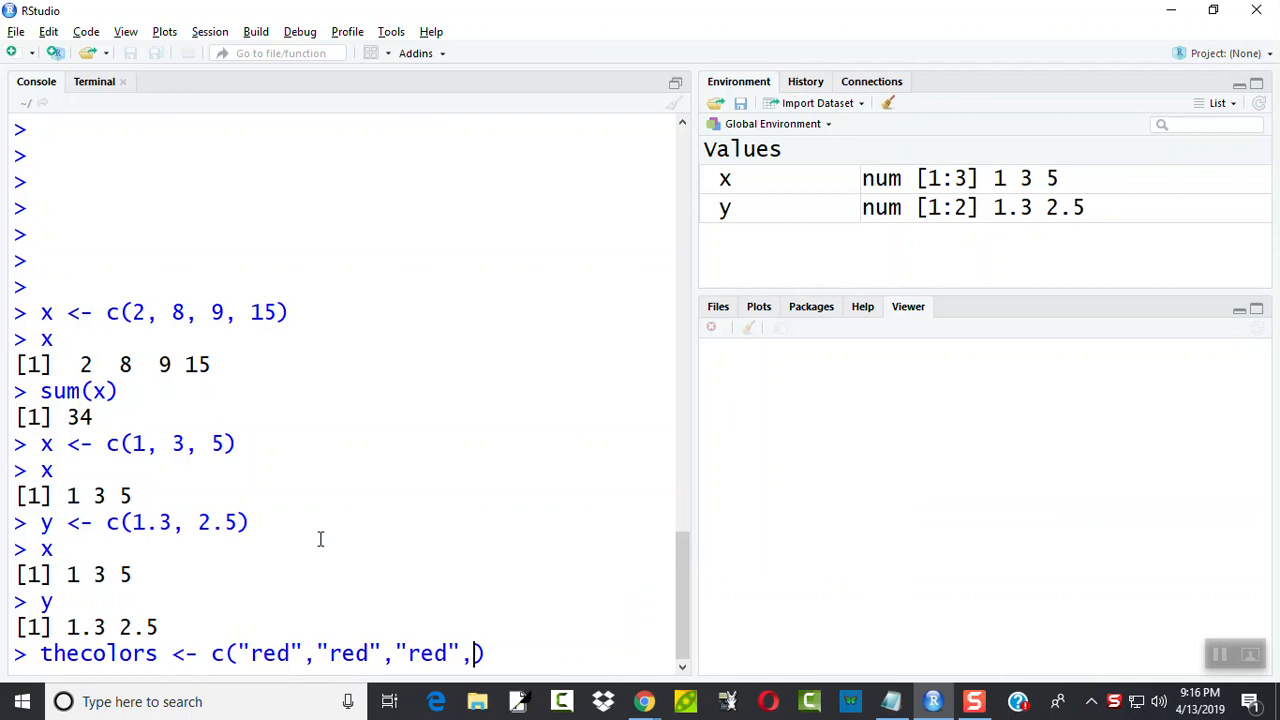
{"action": "type", "text": "\"blue\",\"blu"}
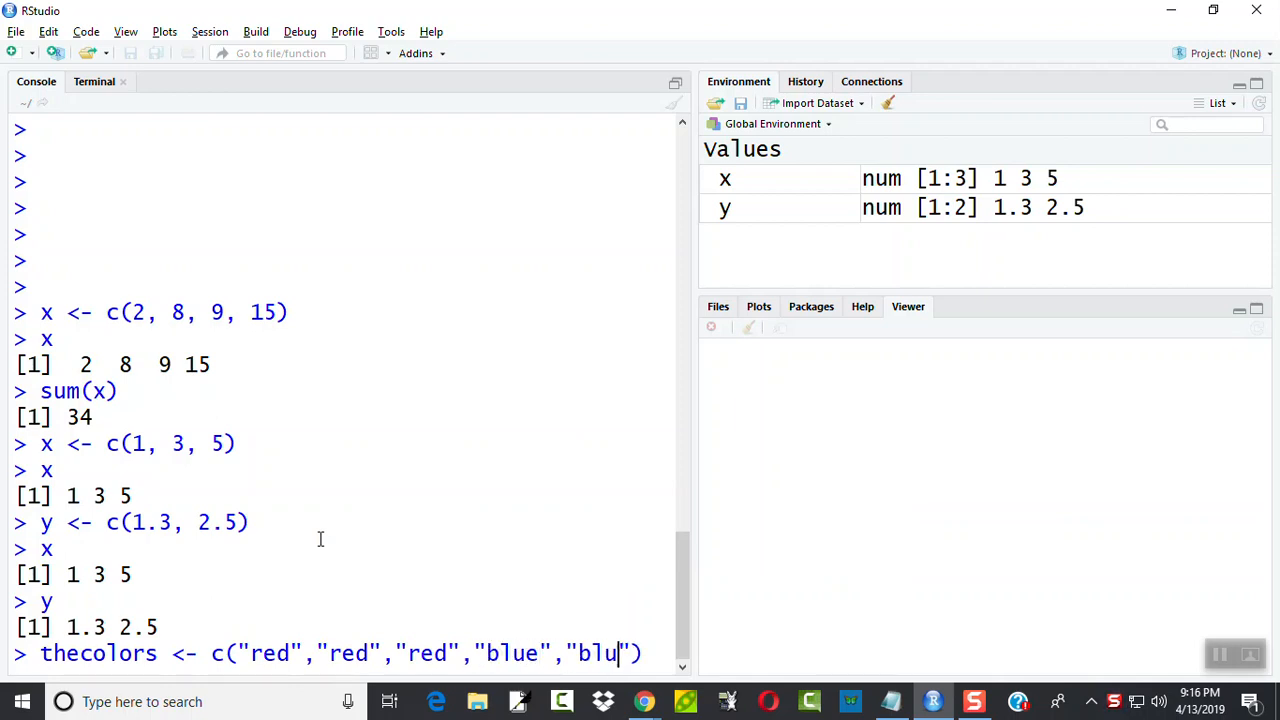
{"action": "type", "text": "e\",\"red\",\"yellow\","}
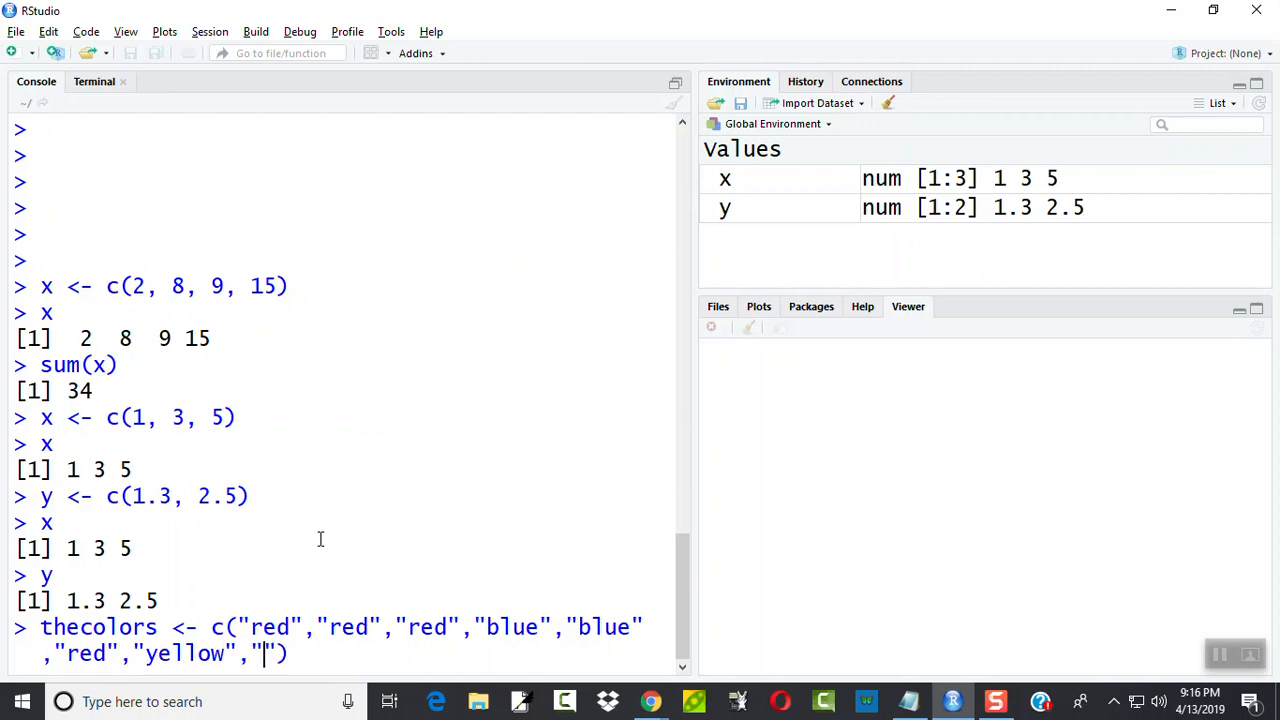
{"action": "type", "text": "blue"}
{"action": "key", "text": "enter"}
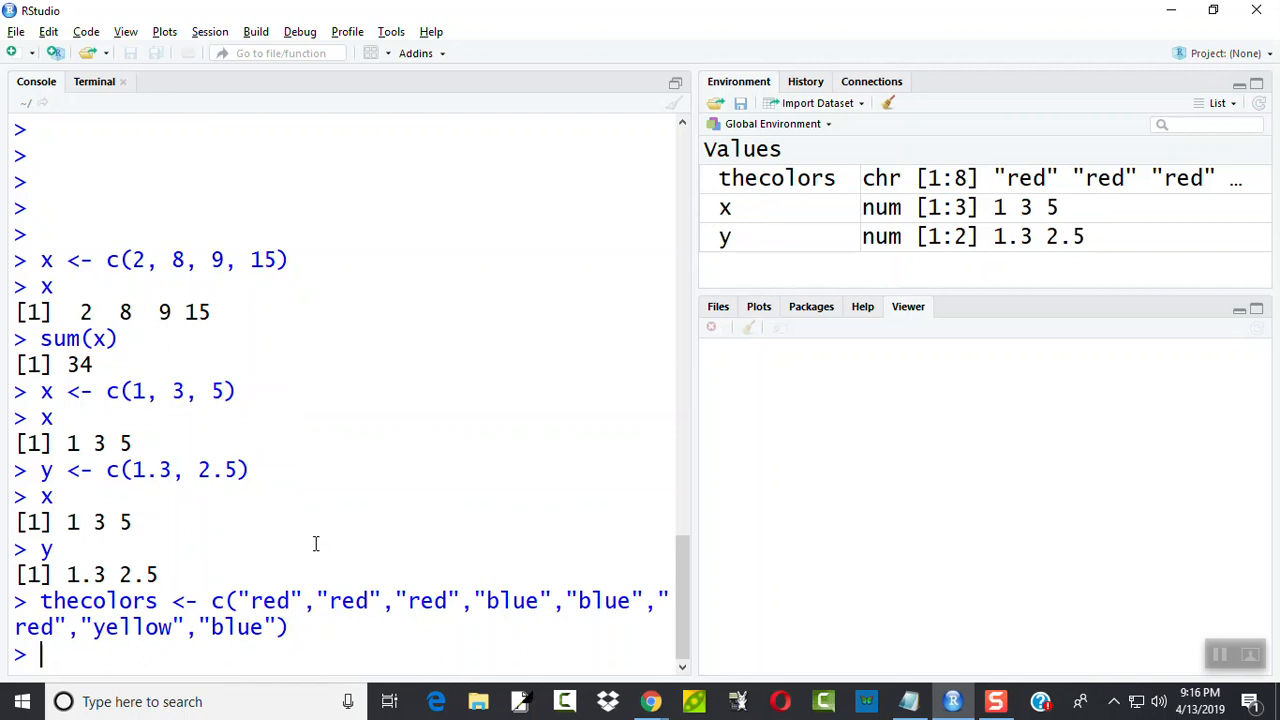
{"action": "mouse_move", "coordinate": [375, 607]}
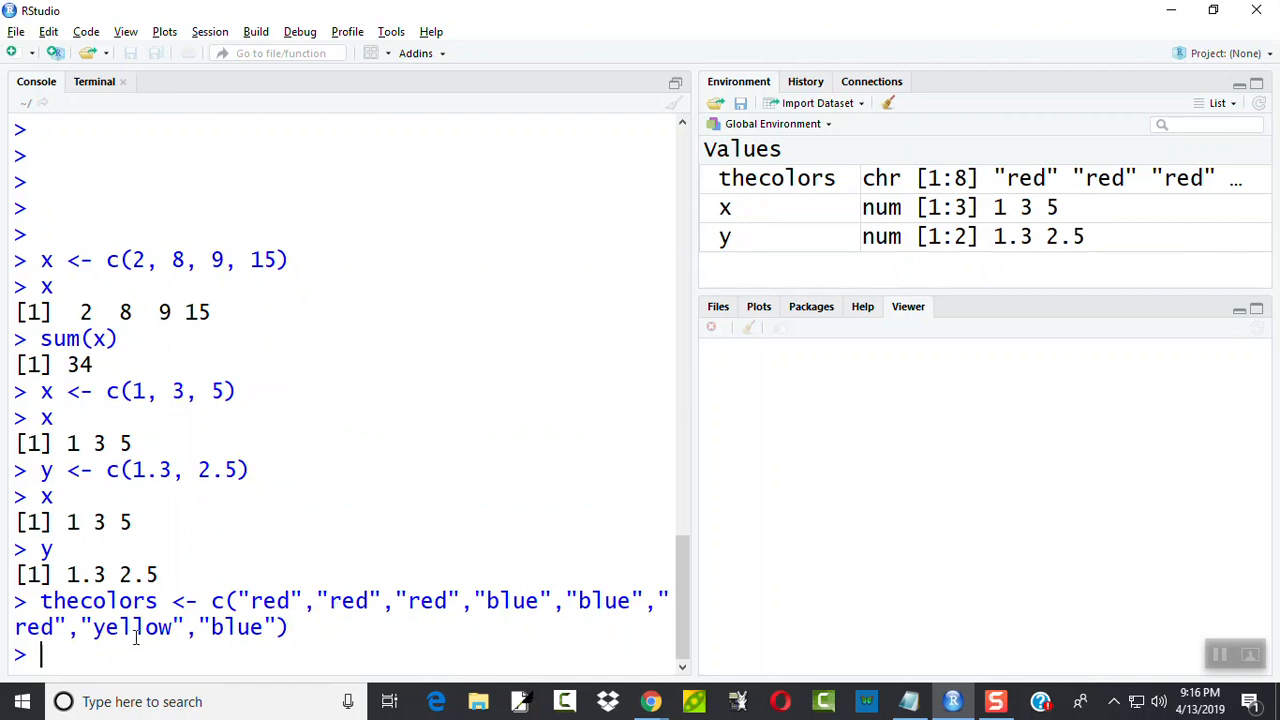
{"action": "mouse_move", "coordinate": [442, 565]}
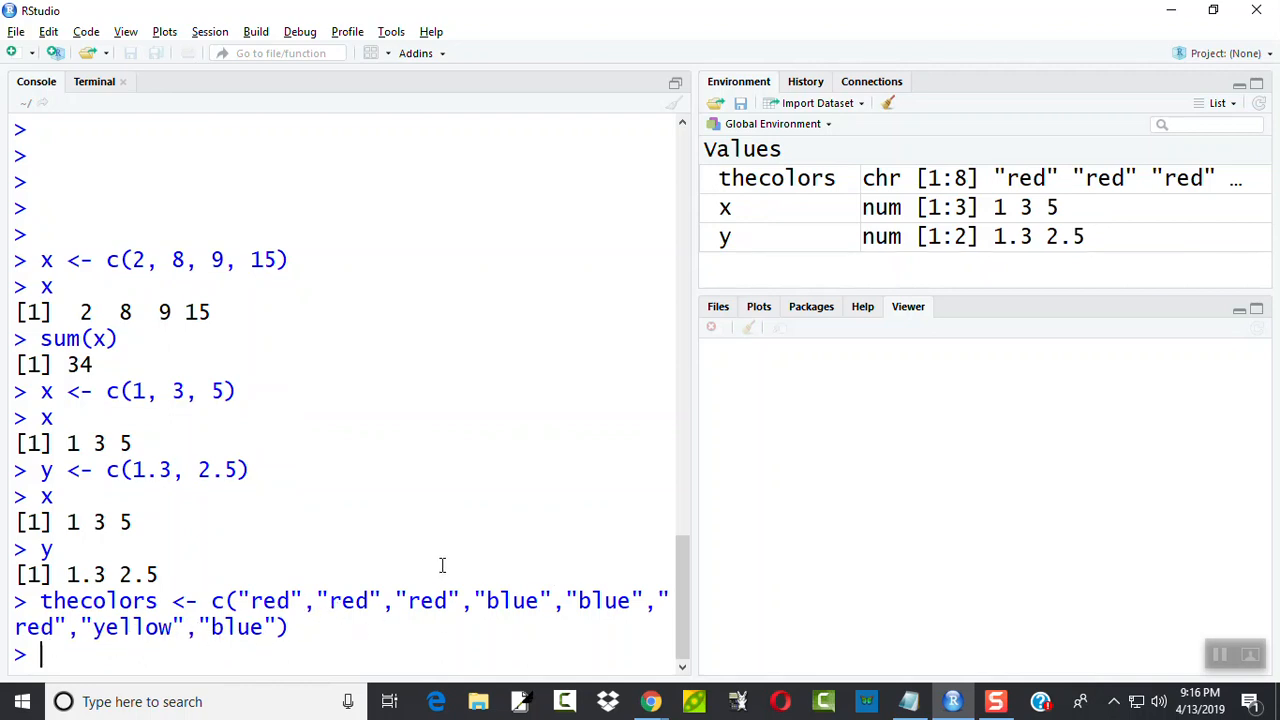
Begin typing the table(thecolors) command at the Console prompt
{"action": "type", "text": "table(thecolors"}
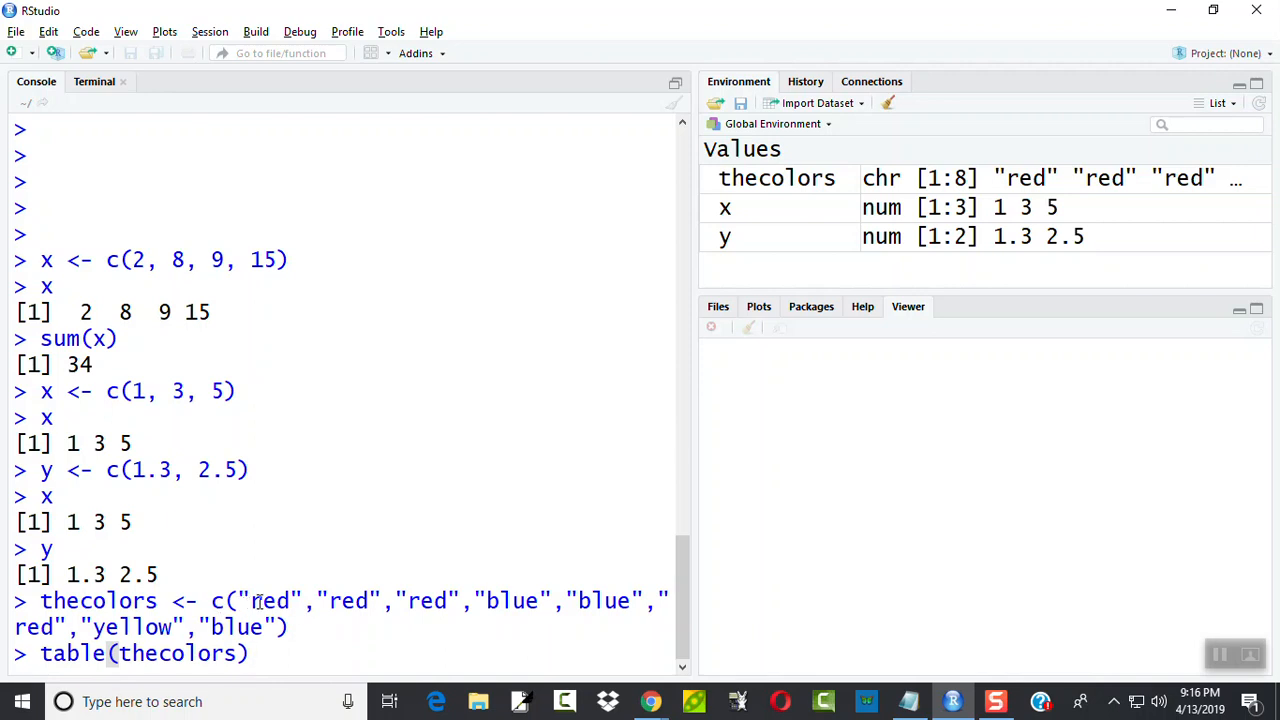
{"action": "mouse_move", "coordinate": [262, 600]}
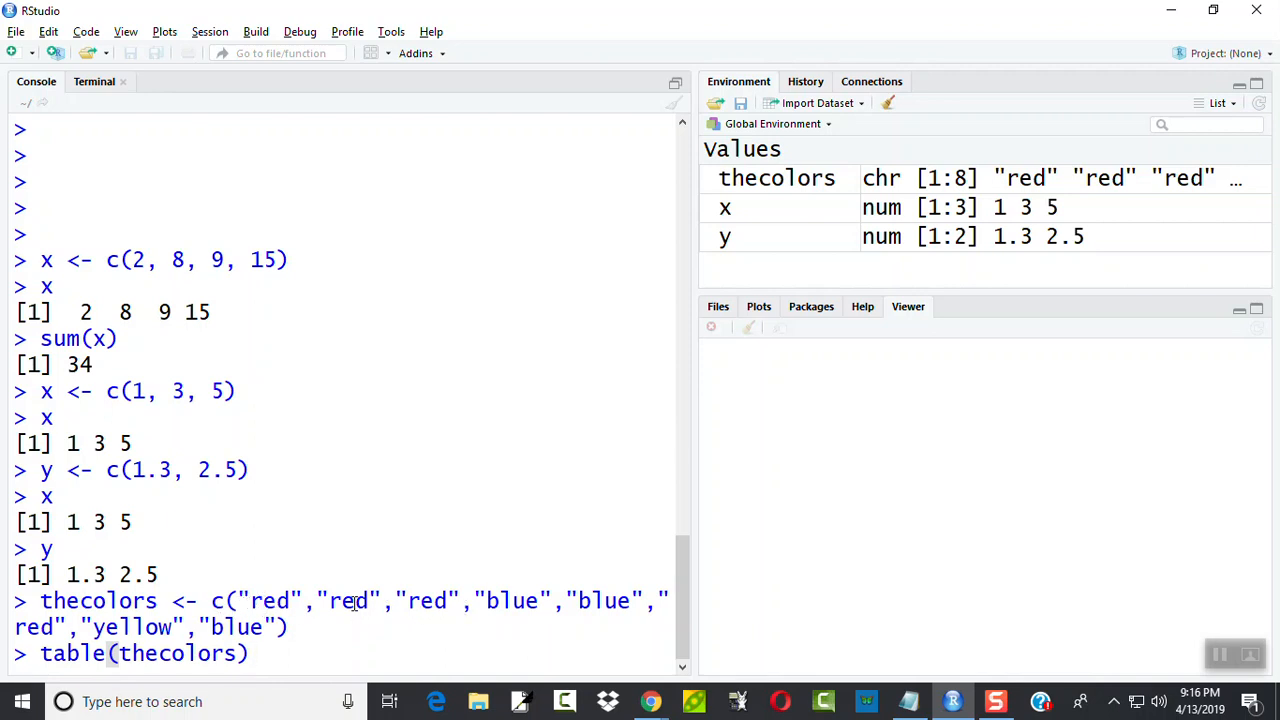
{"action": "mouse_move", "coordinate": [233, 595]}
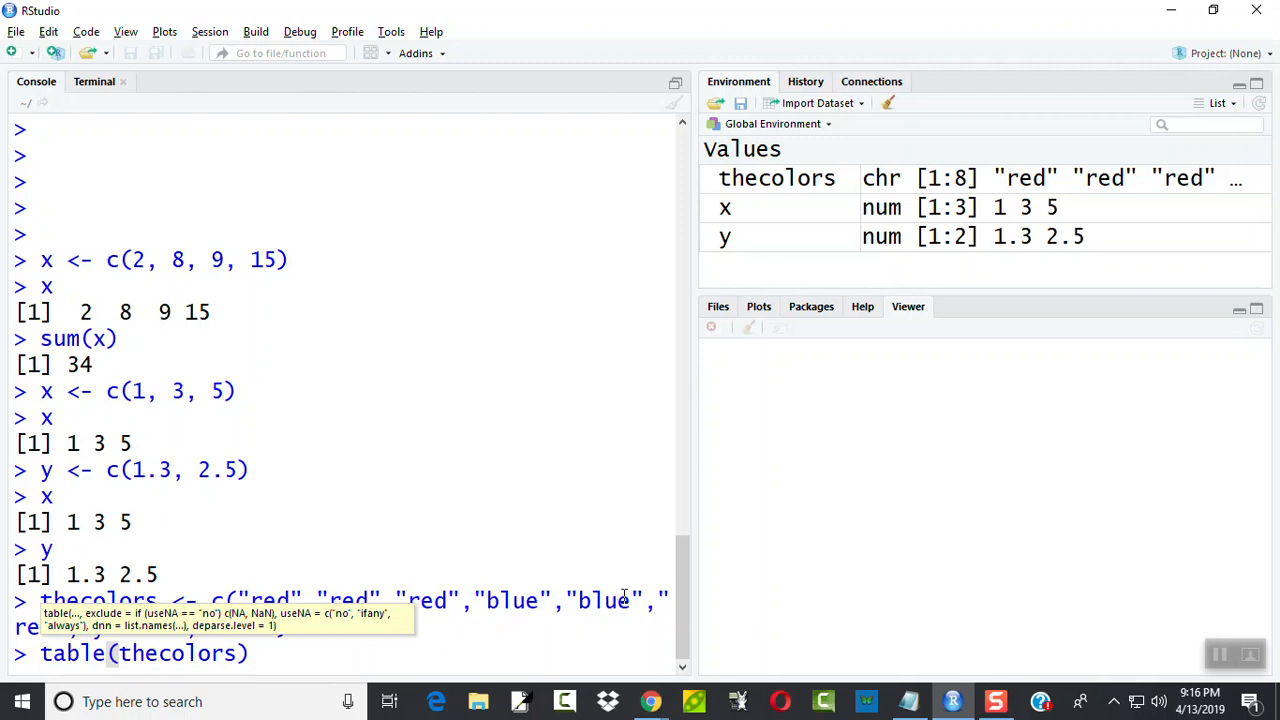
{"action": "mouse_move", "coordinate": [591, 672]}
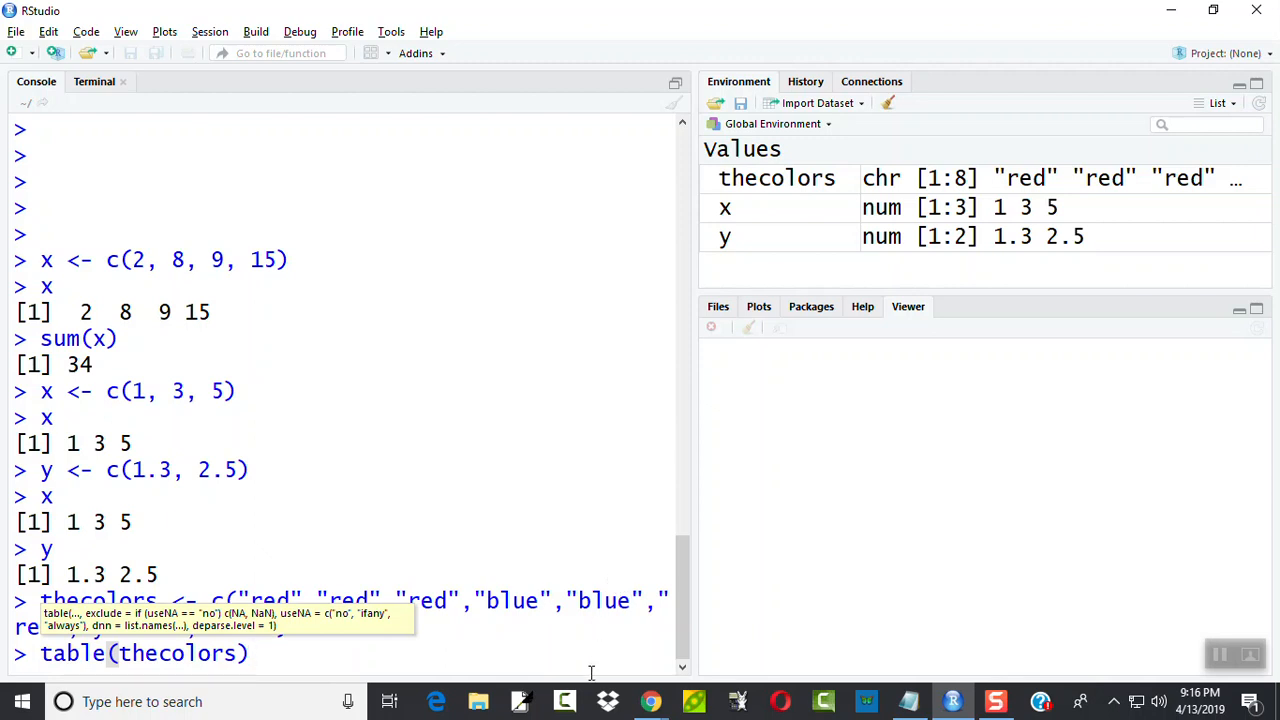
{"action": "mouse_move", "coordinate": [257, 655]}
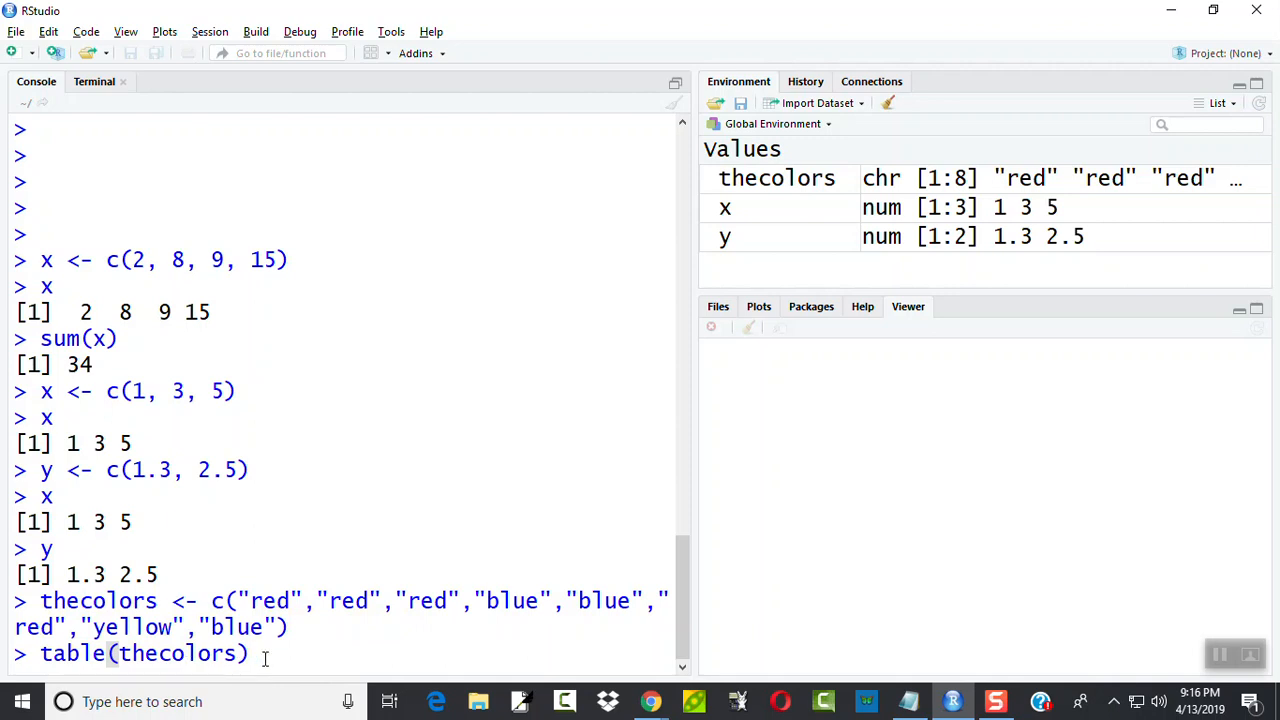
{"action": "mouse_move", "coordinate": [281, 663]}
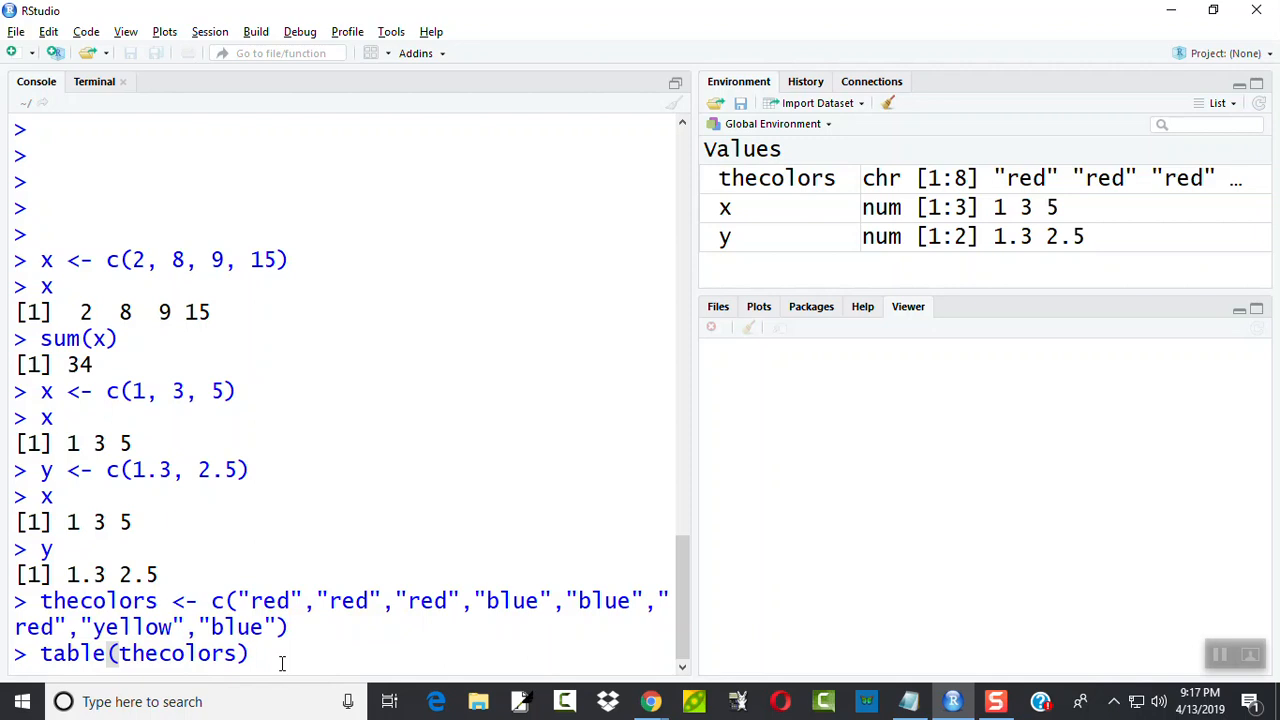
{"action": "mouse_move", "coordinate": [520, 580]}
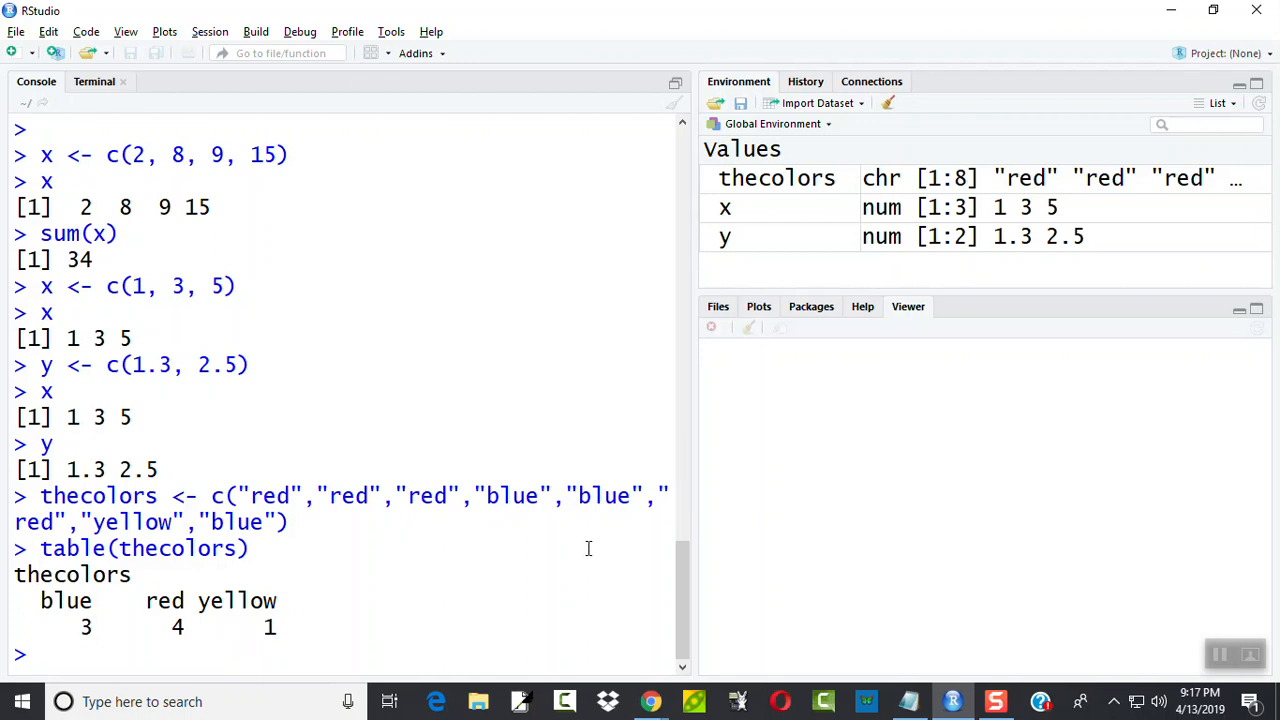
Type the assignment x <- (3,3,3,5,3,3,7,3,5,5,7,3,3,3,7,5,8) in the Console
{"action": "type", "text": "x <- (3,"}
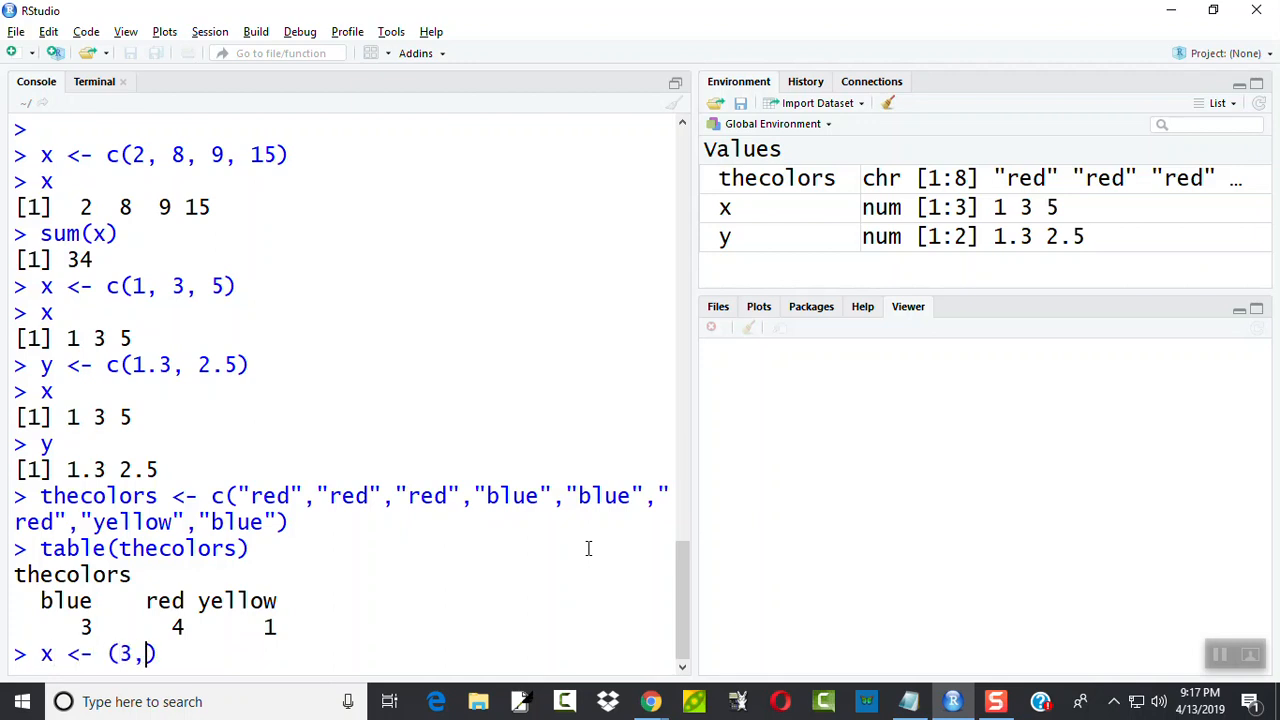
{"action": "type", "text": "3,3,5,"}
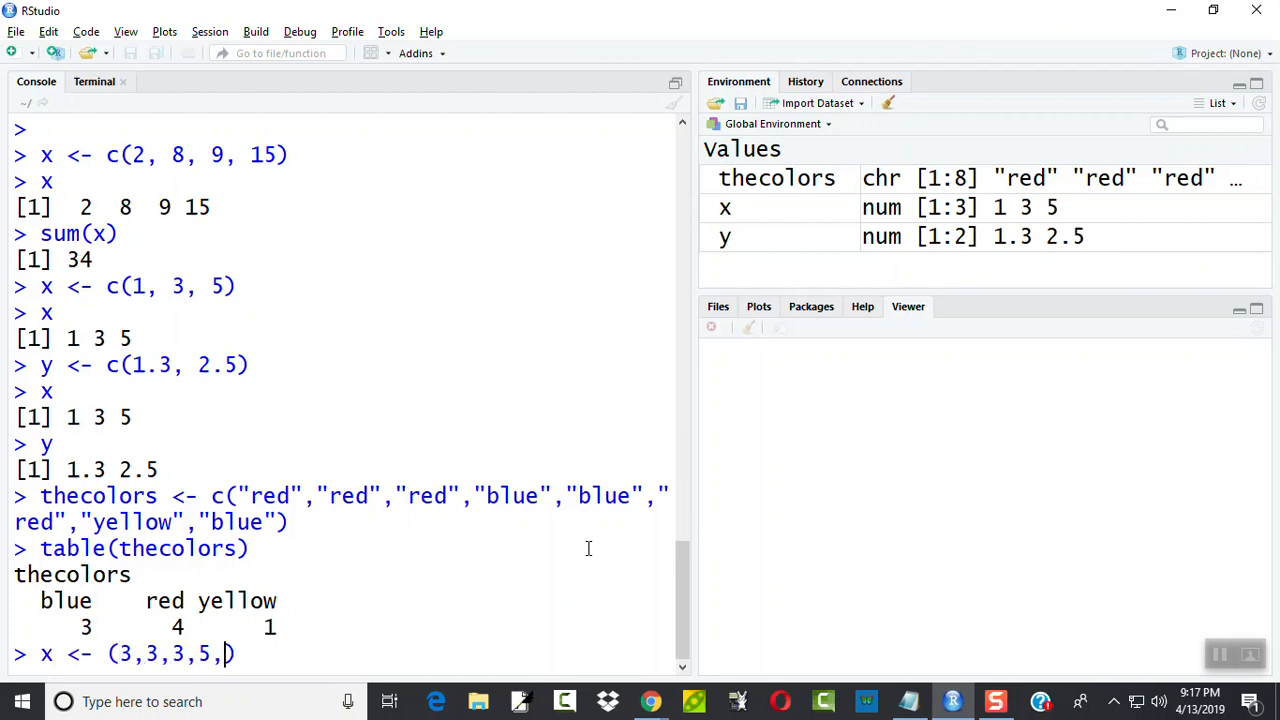
{"action": "type", "text": "3,3,7"}
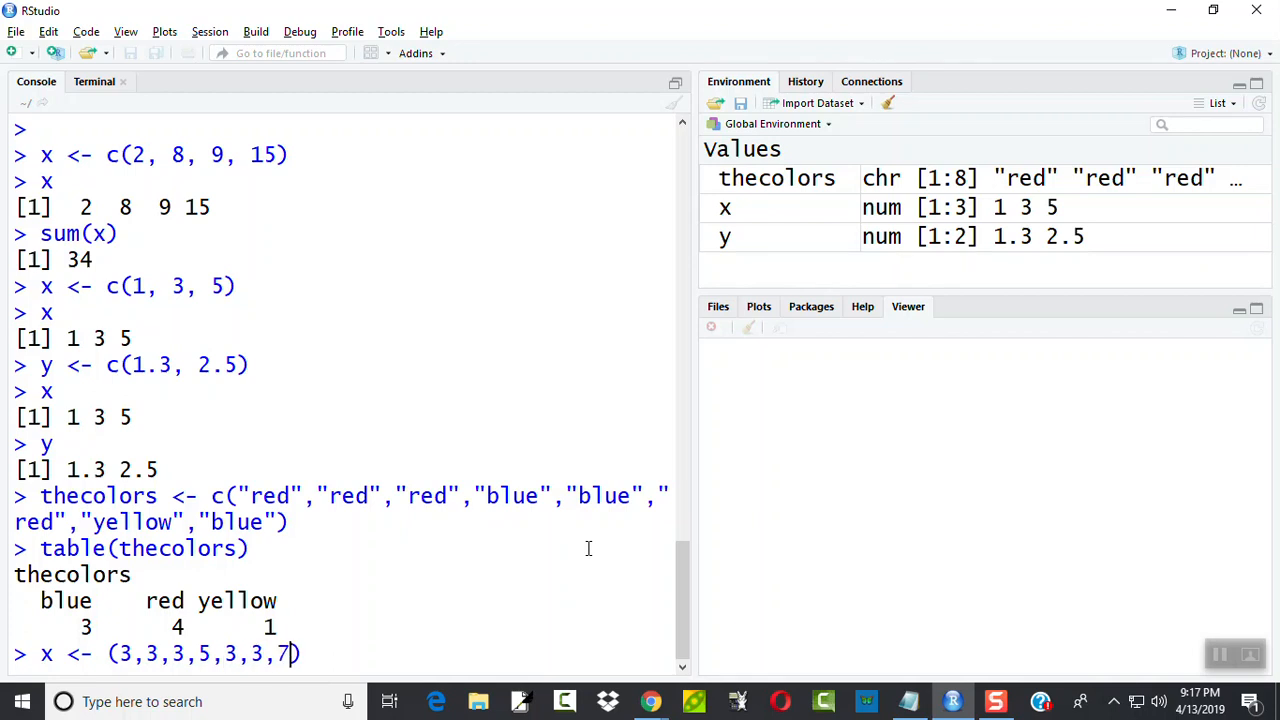
{"action": "type", "text": "3,5,"}
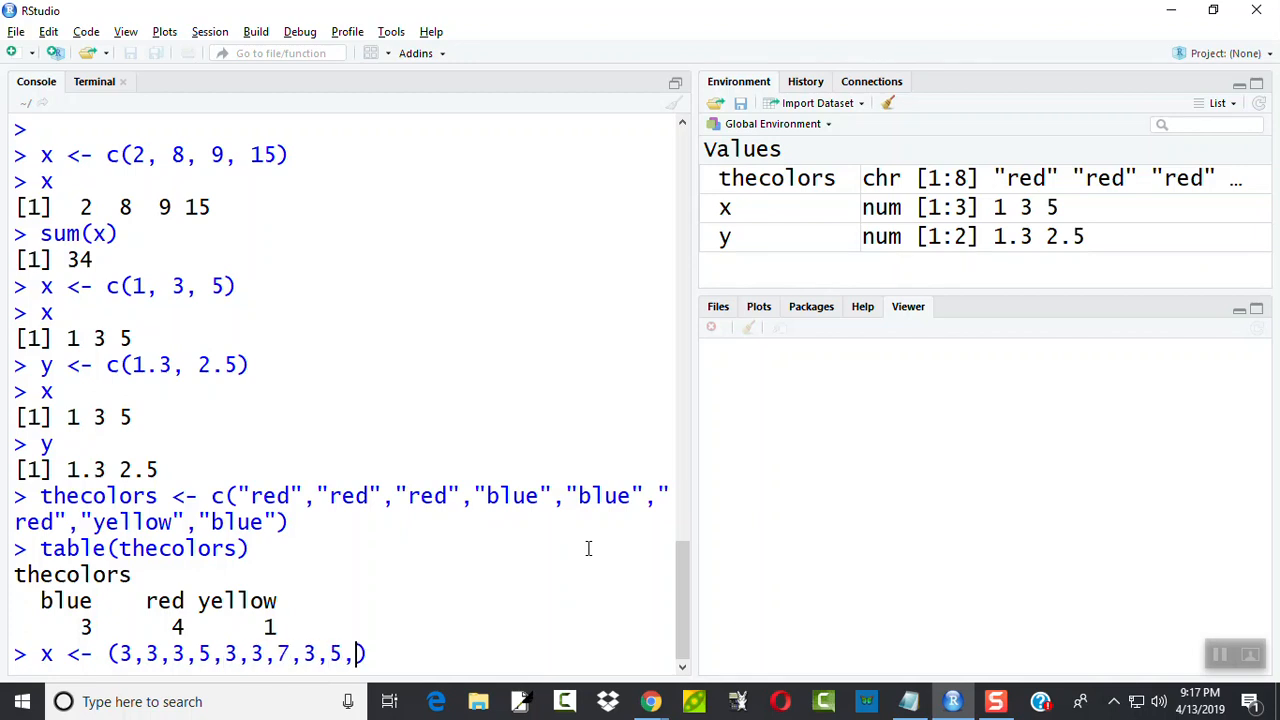
{"action": "type", "text": "5,7,3,3"}
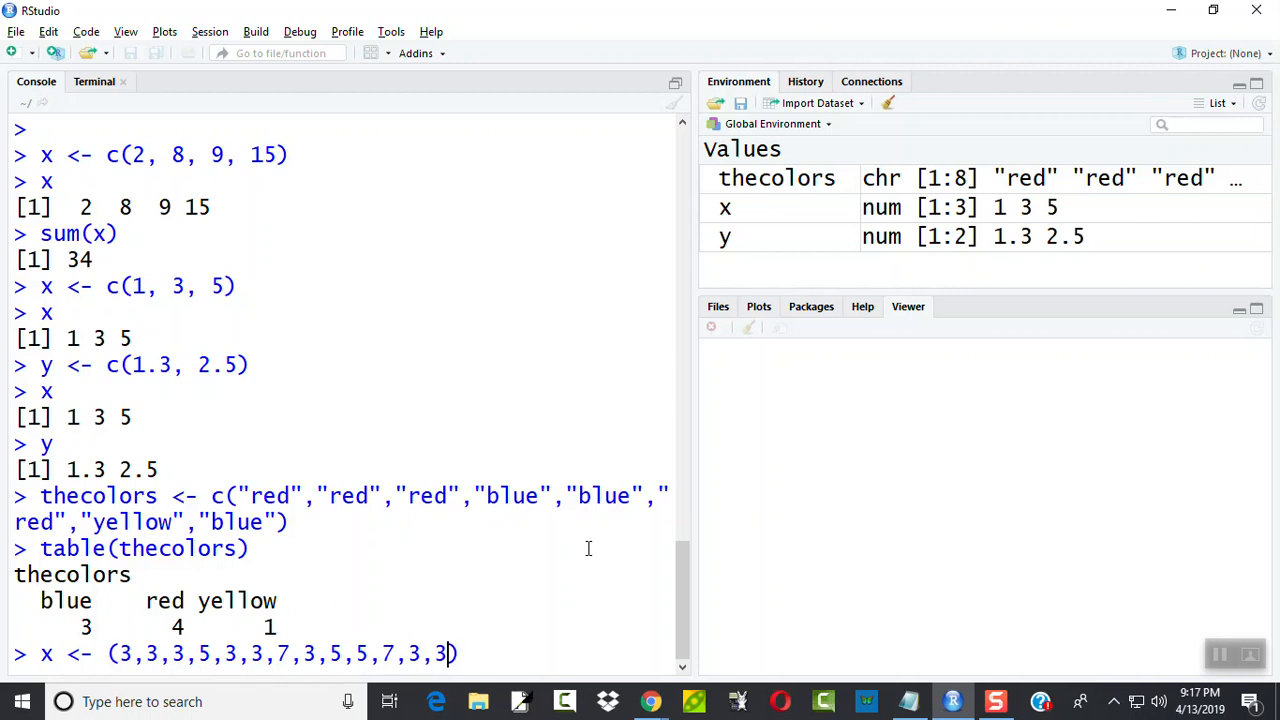
{"action": "type", "text": ",3"}
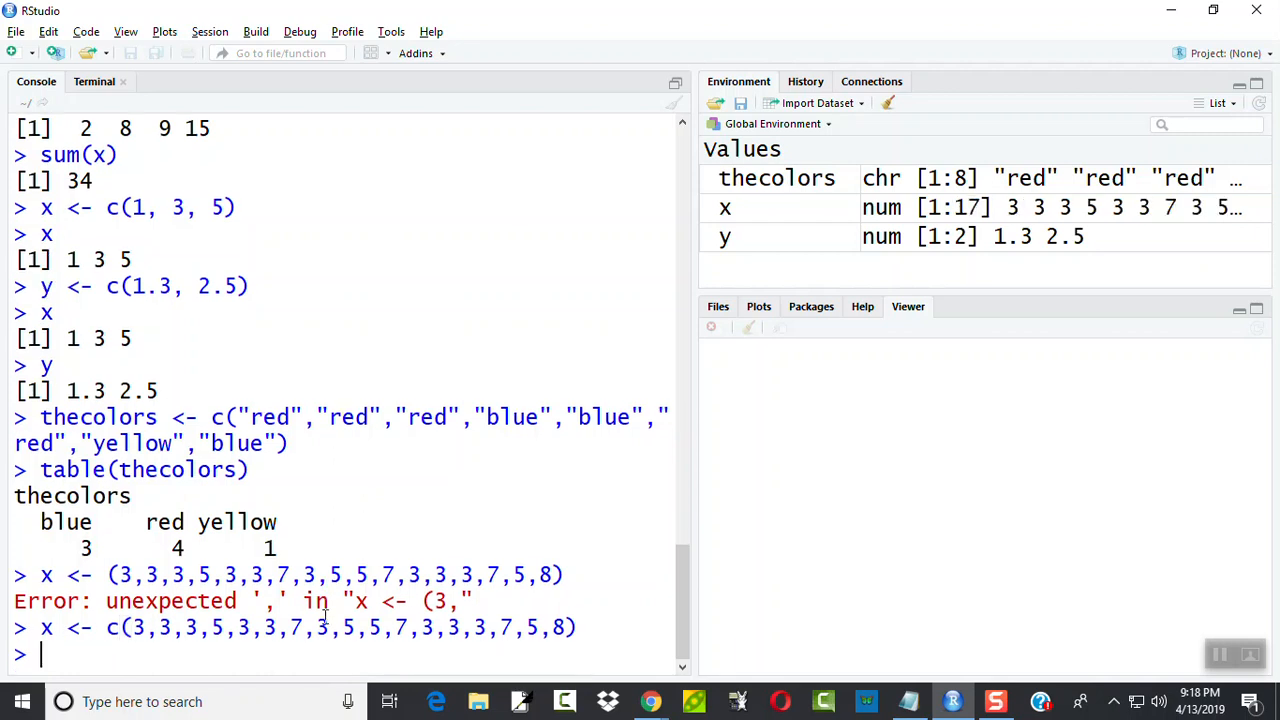
Start typing a table command for the corrected 17-number vector x
{"action": "type", "text": "table"}
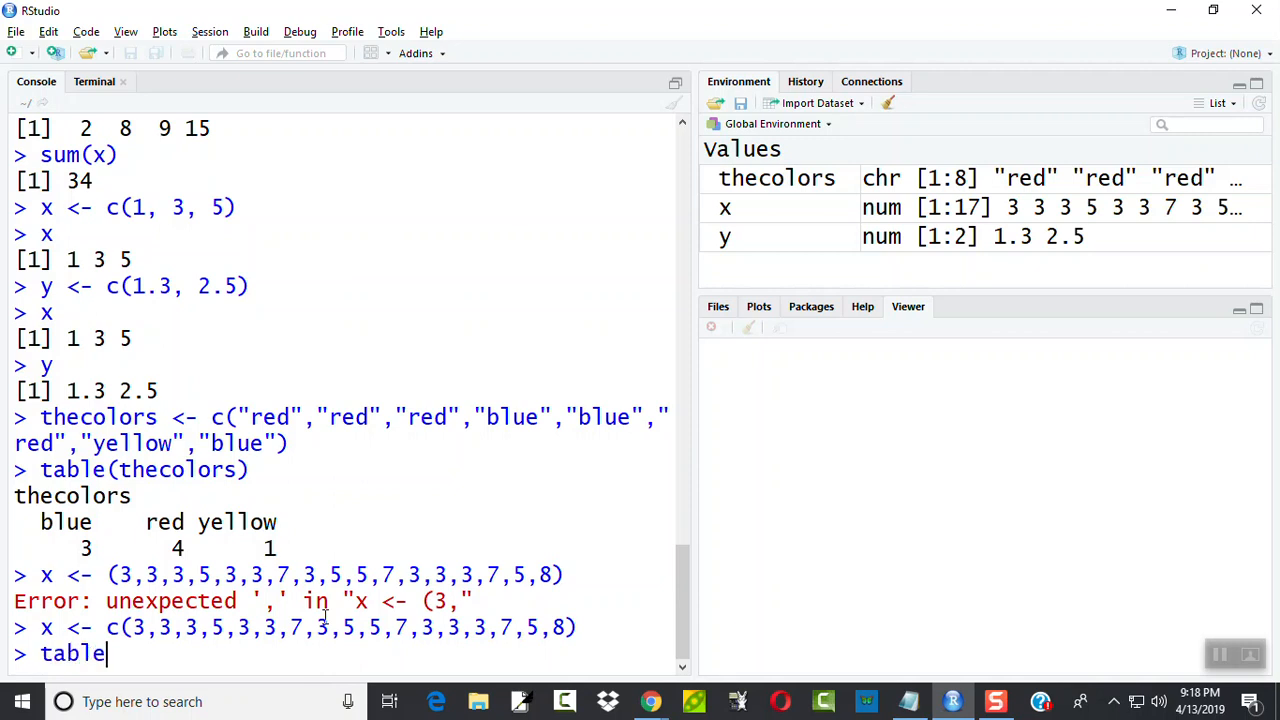